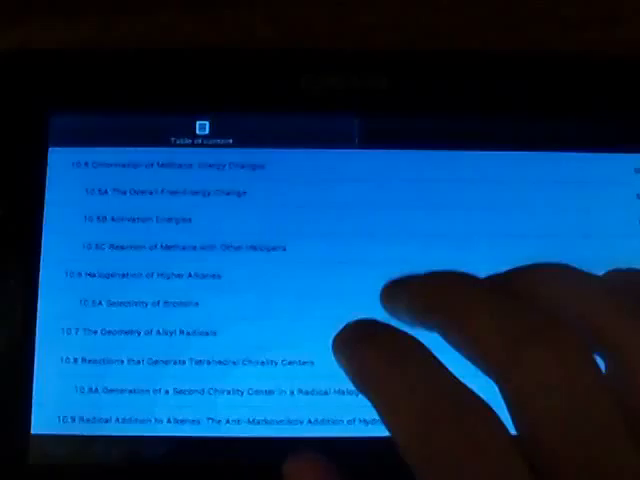
scroll("down", 3)
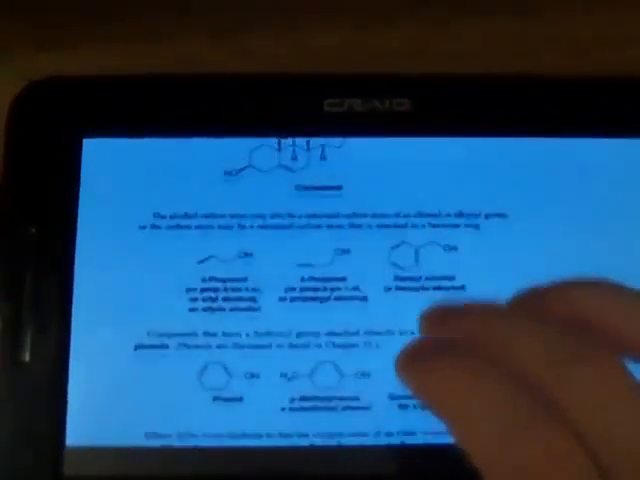
scroll("down", 3)
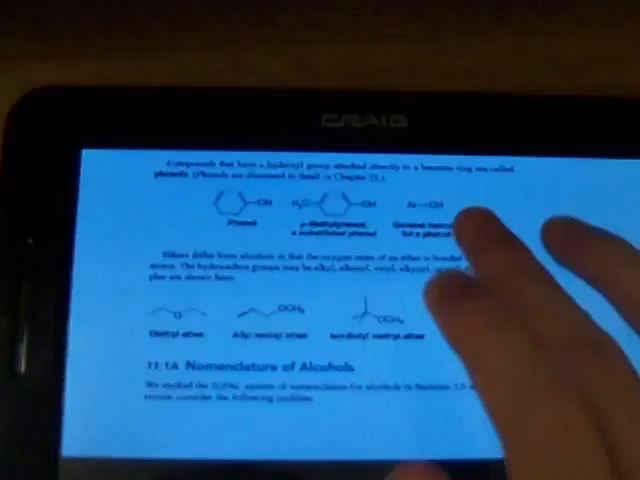